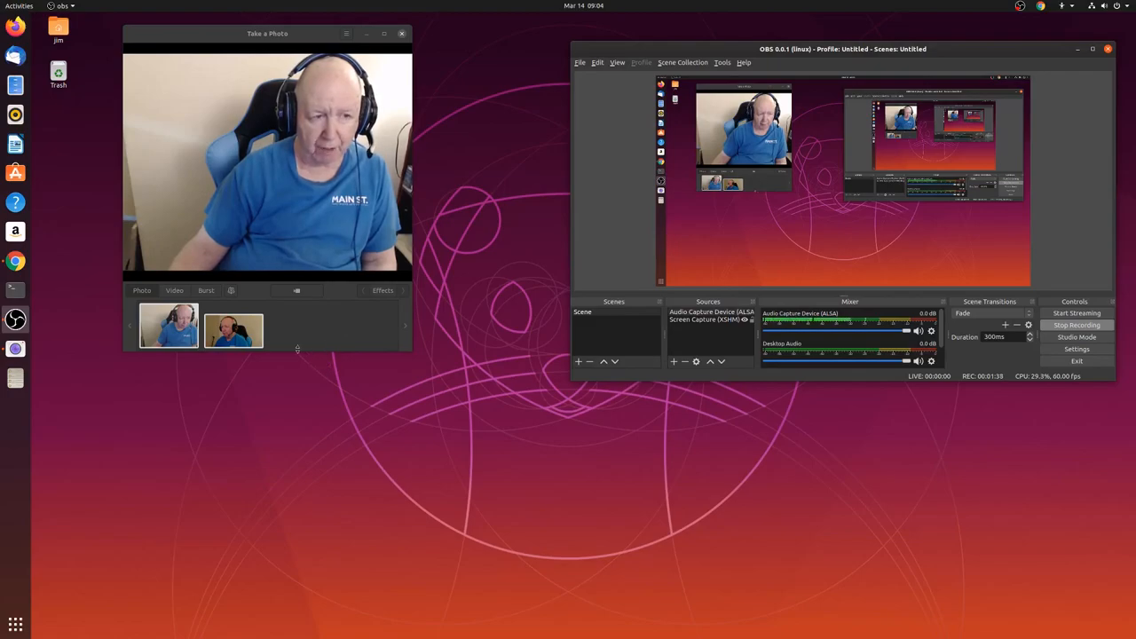
mouse_move(287, 309)
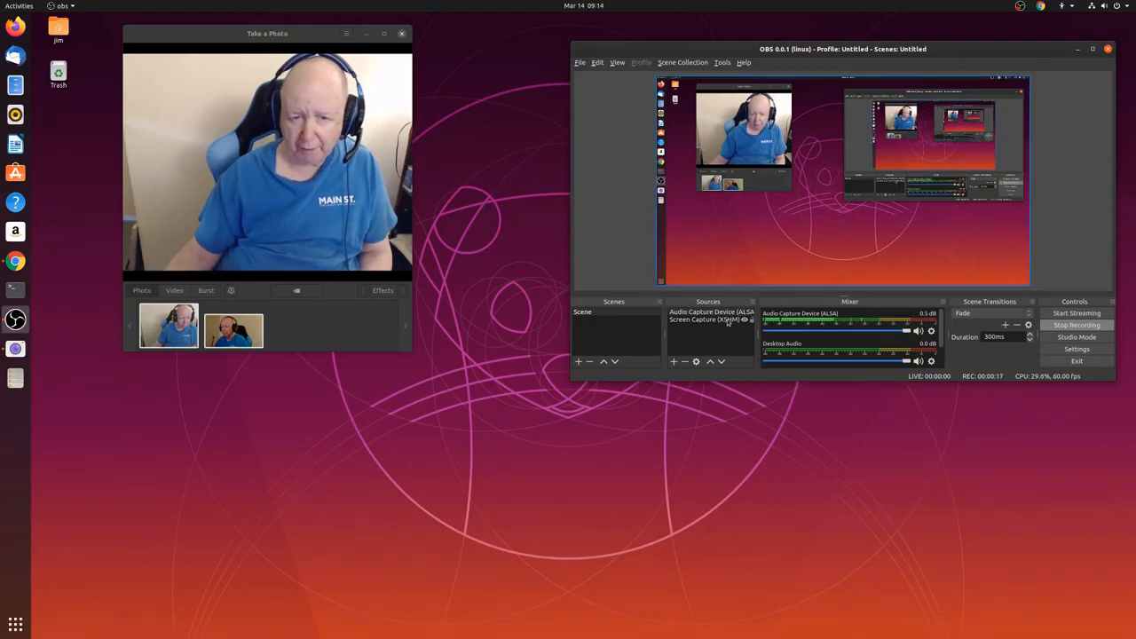
Step: Check the audio capture source's properties in OBS and close them again
right_click(710, 312)
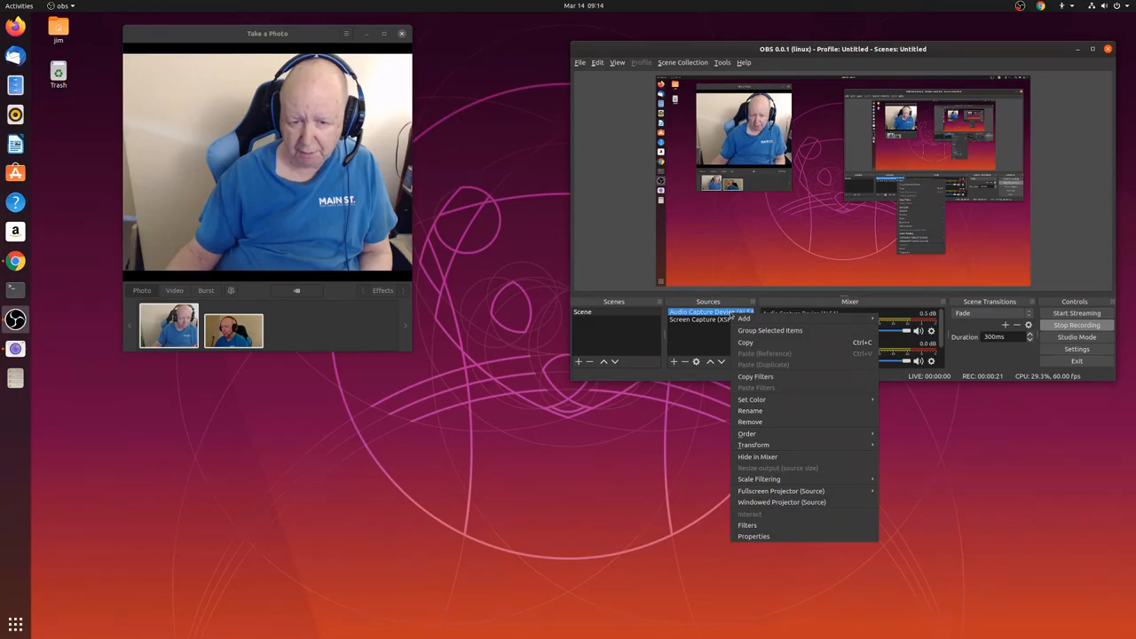
mouse_move(752, 536)
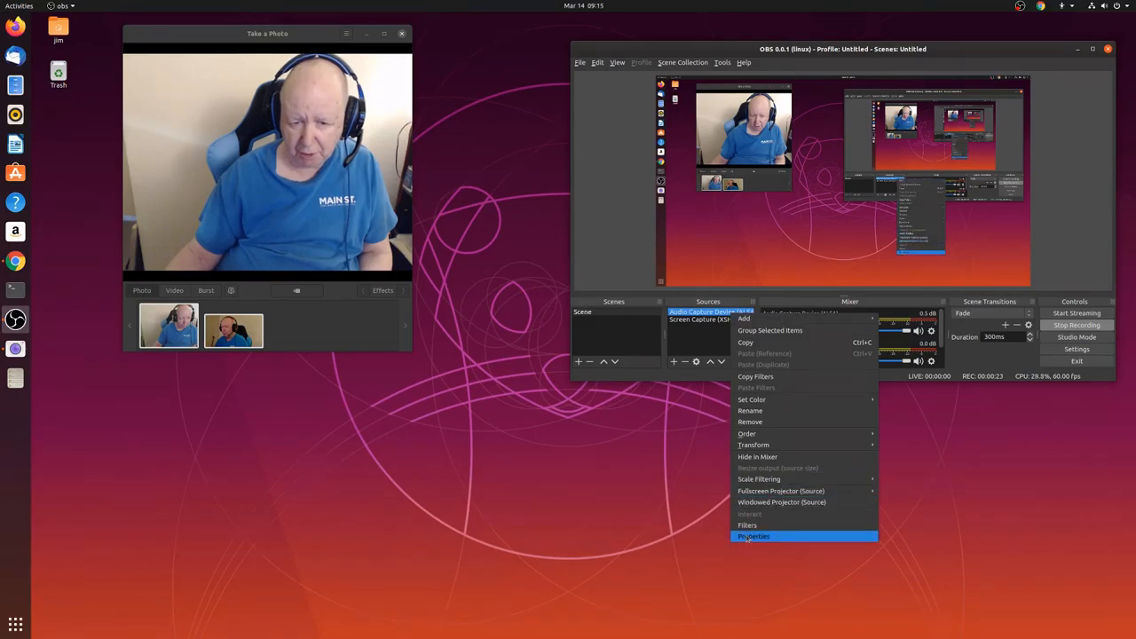
left_click(753, 536)
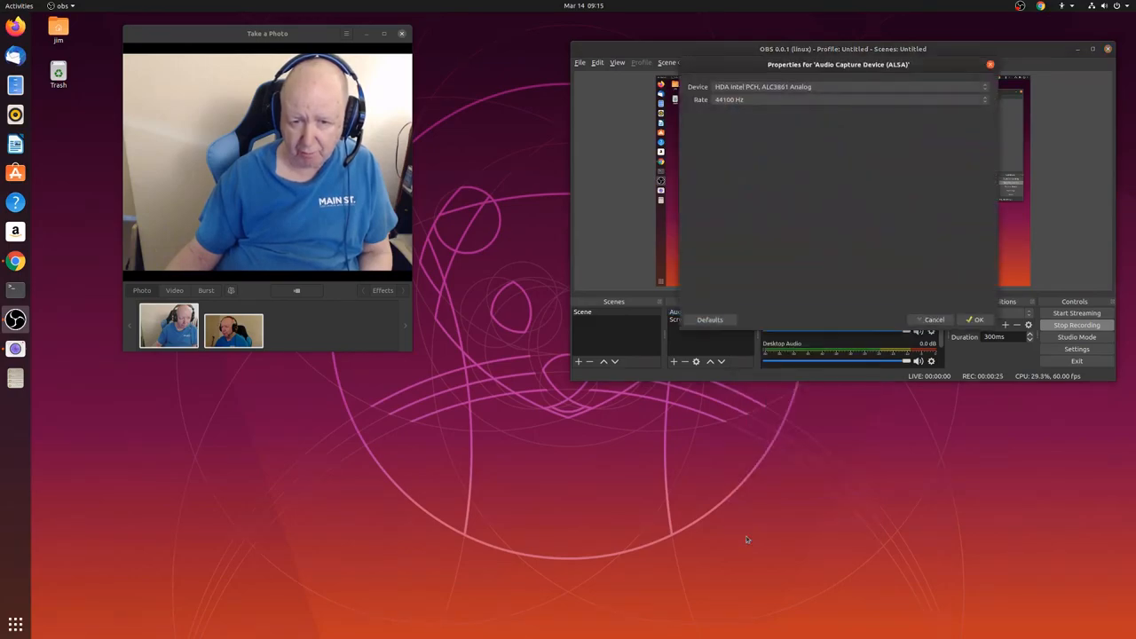
left_click(976, 319)
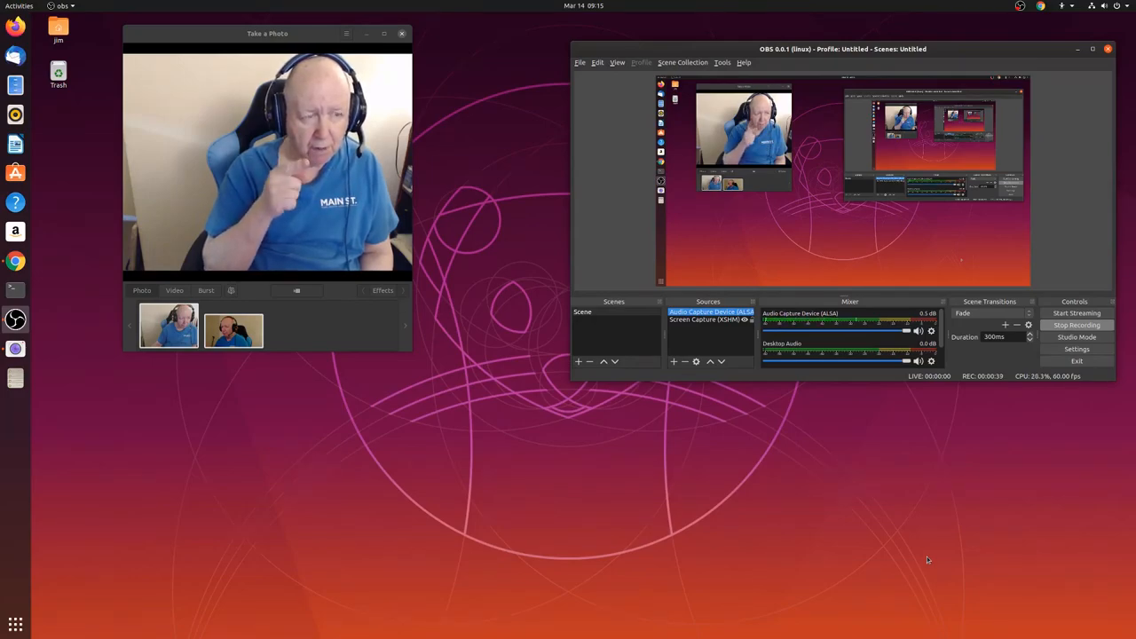
mouse_move(413, 455)
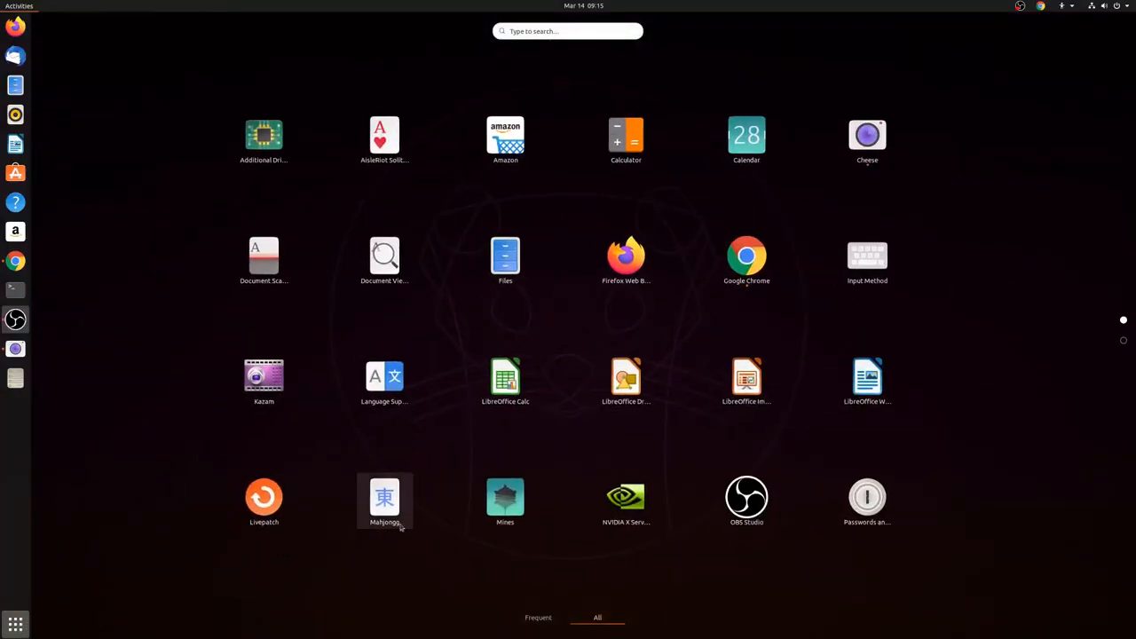
mouse_move(436, 515)
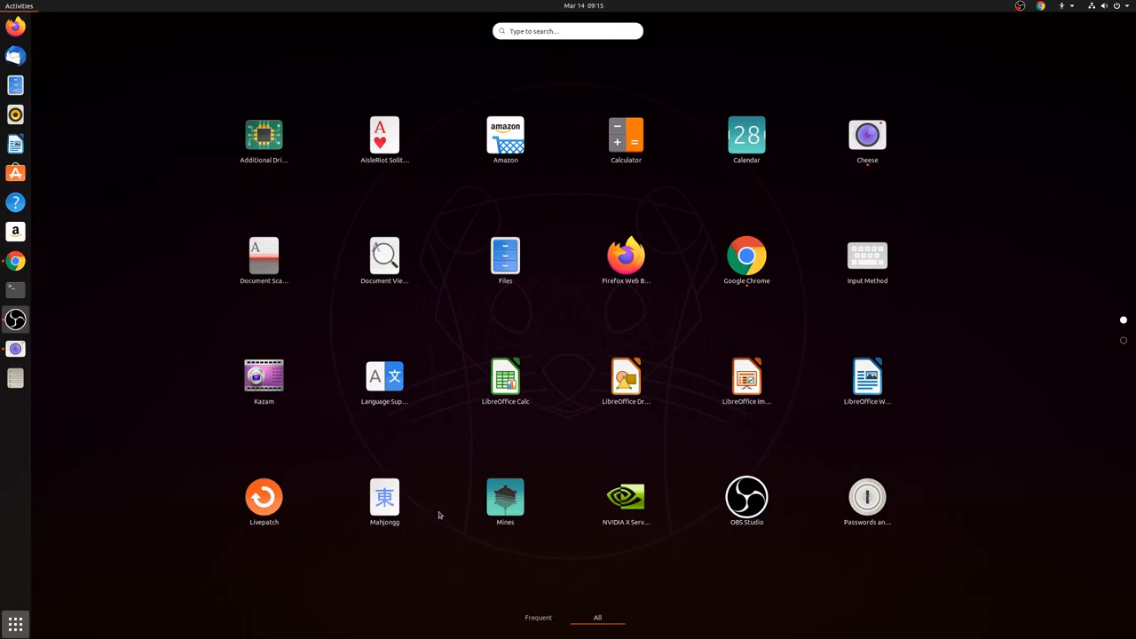
mouse_move(791, 448)
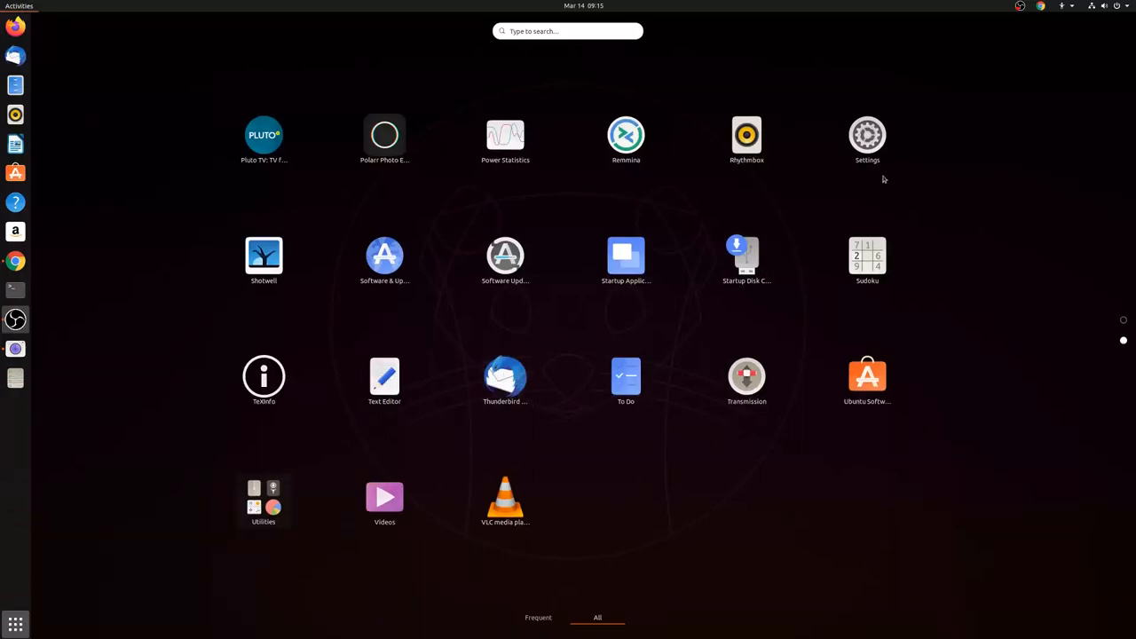
Step: Launch the system Settings from the app grid
left_click(866, 135)
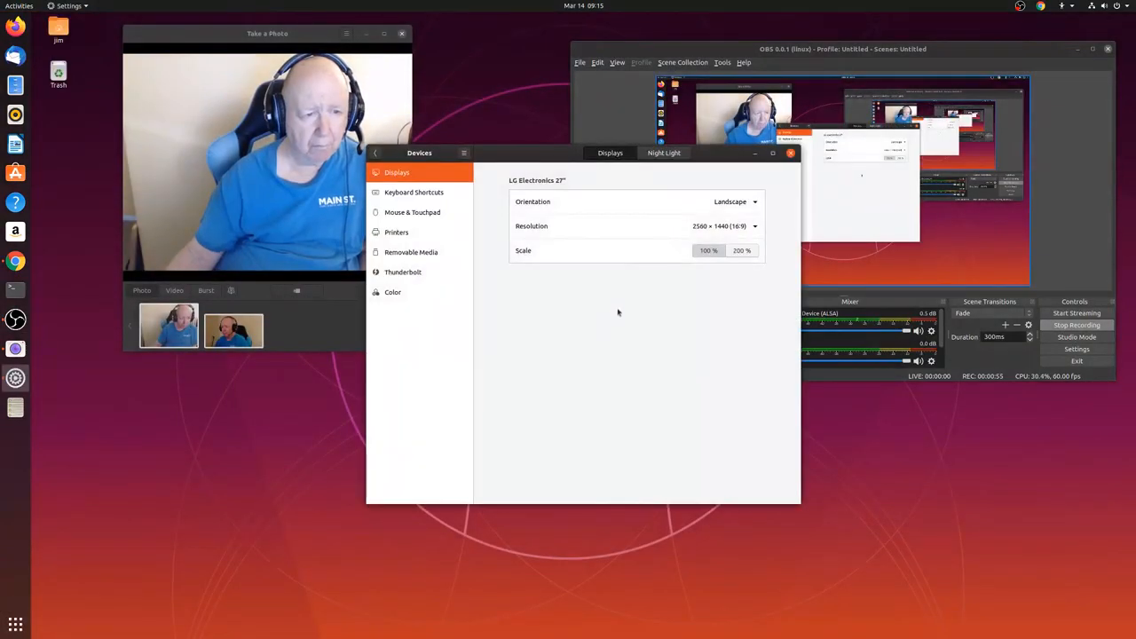
mouse_move(587, 328)
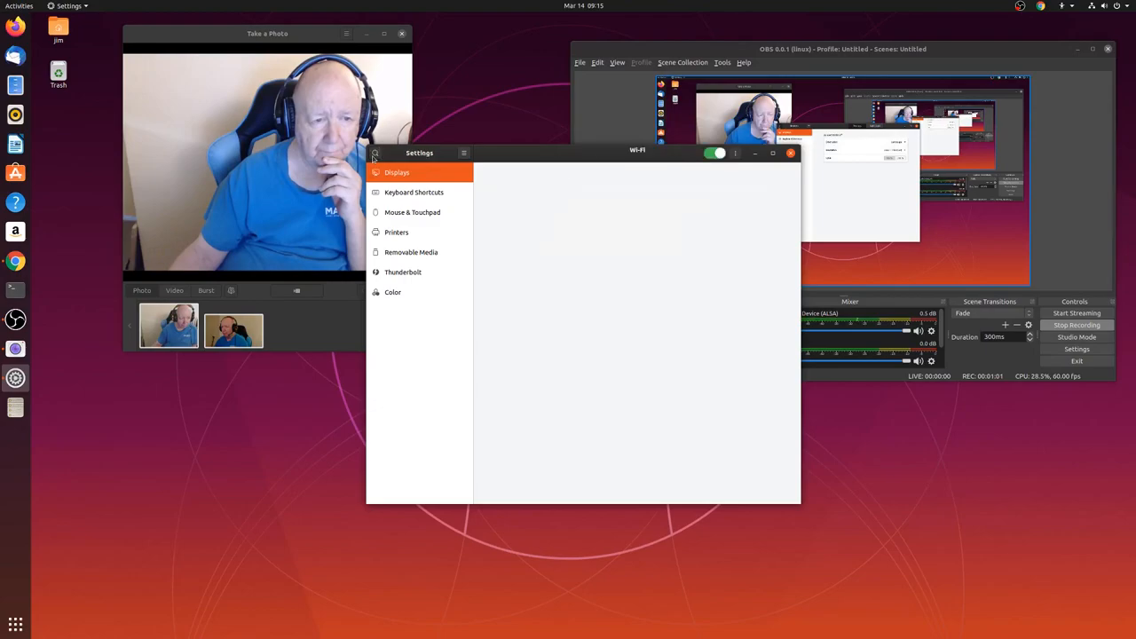
Step: Return to the settings category list and select the Sound page
left_click(390, 172)
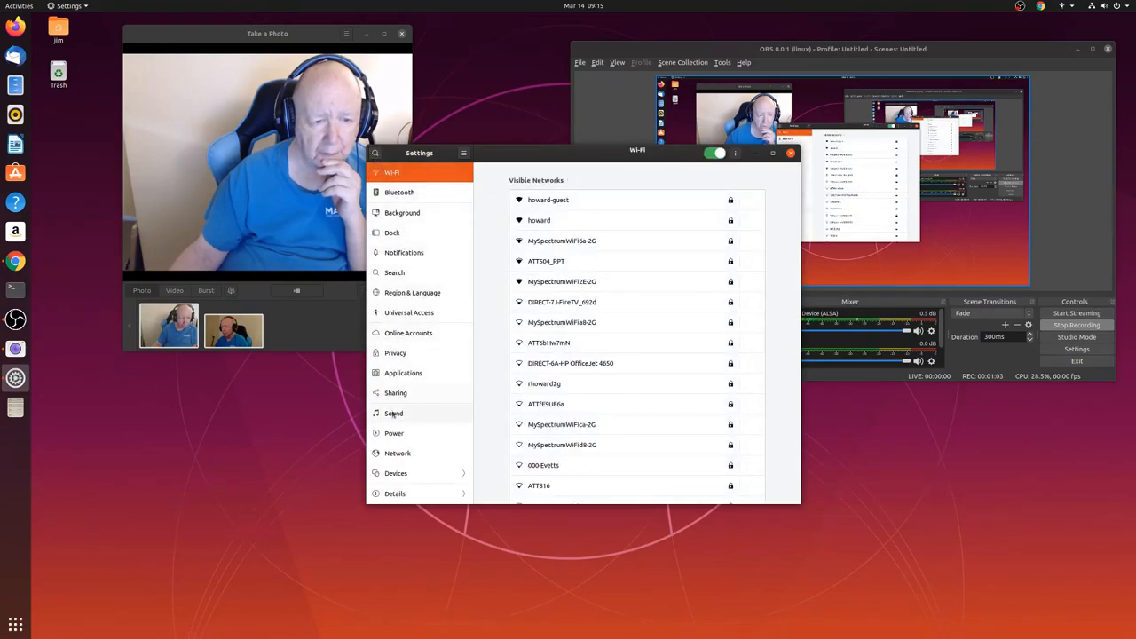
left_click(394, 412)
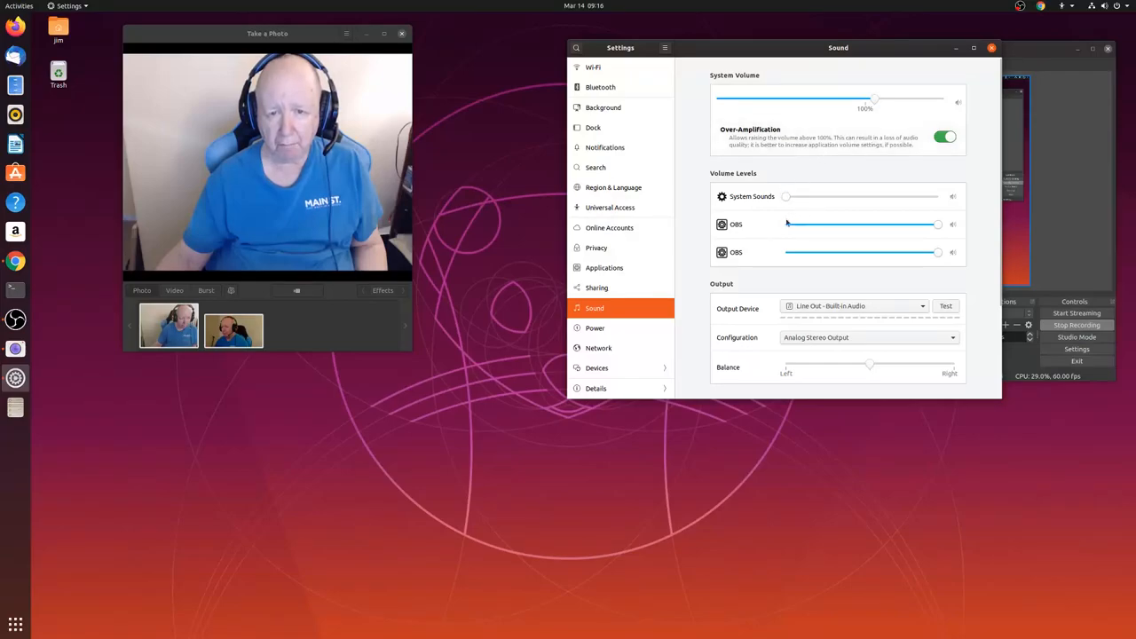
mouse_move(777, 245)
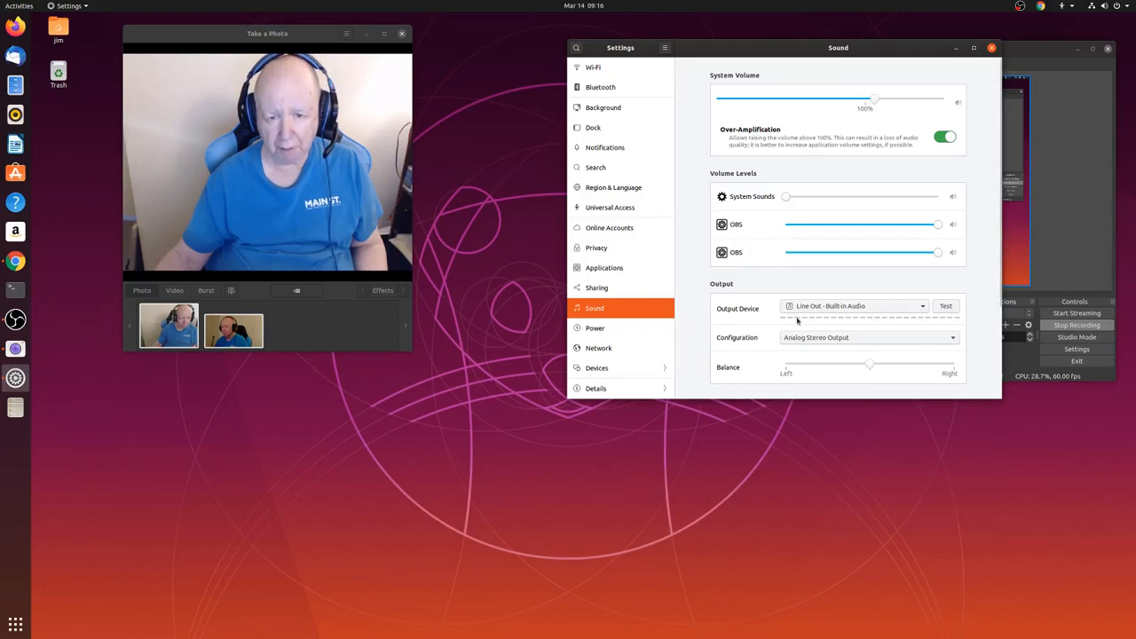
mouse_move(926, 449)
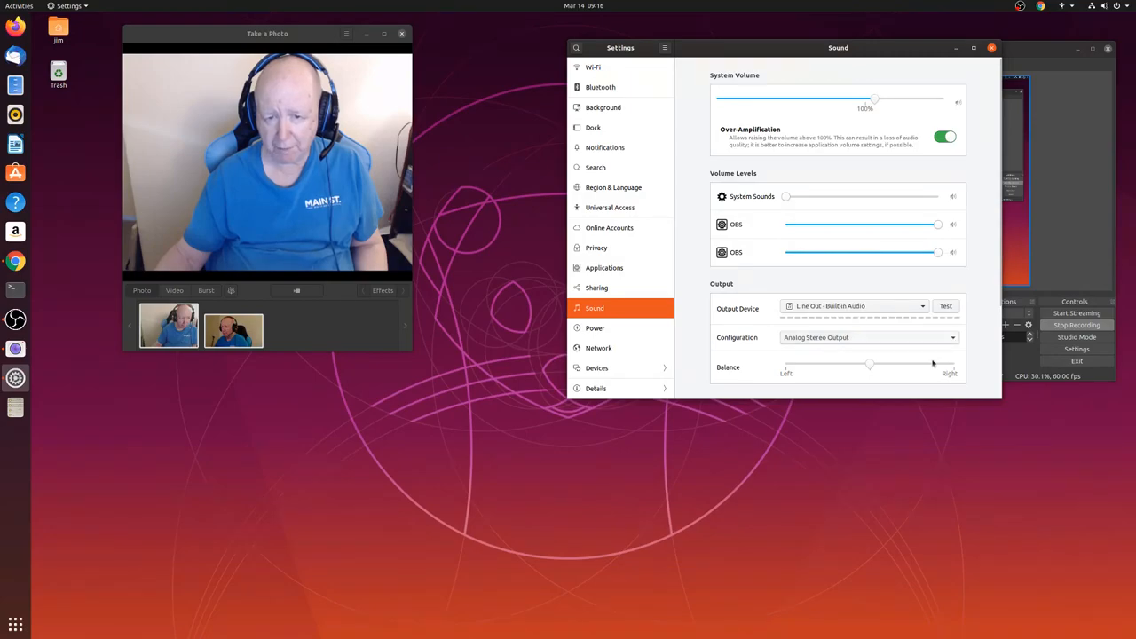
Step: Try other microphones as input device, ending on Microphone - USB Audio Device
scroll("down", 3)
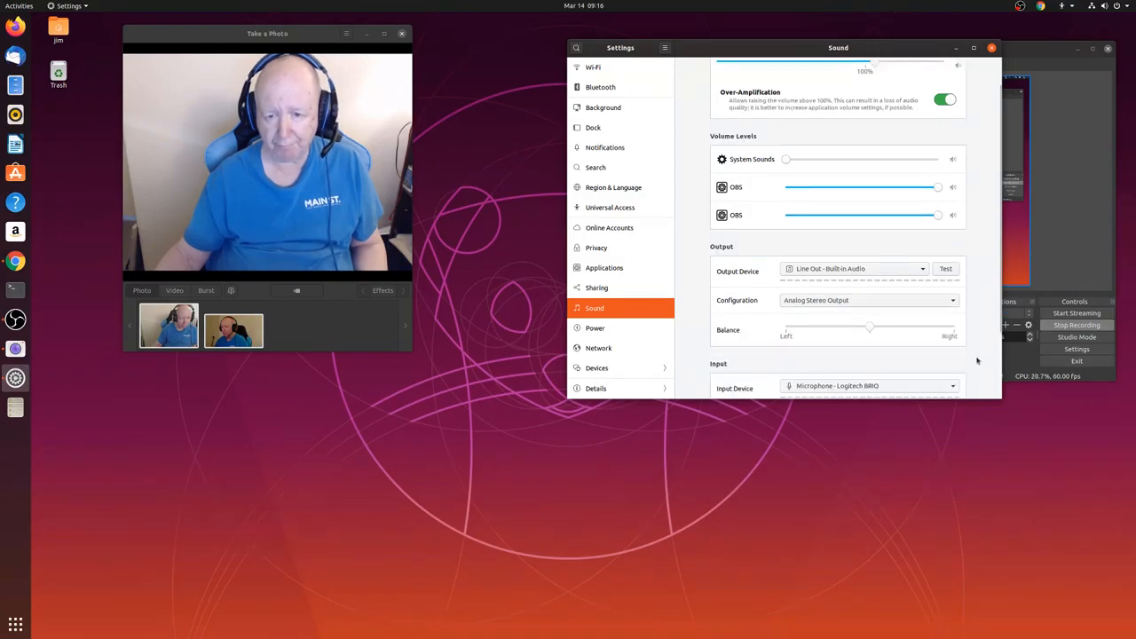
scroll("down", 3)
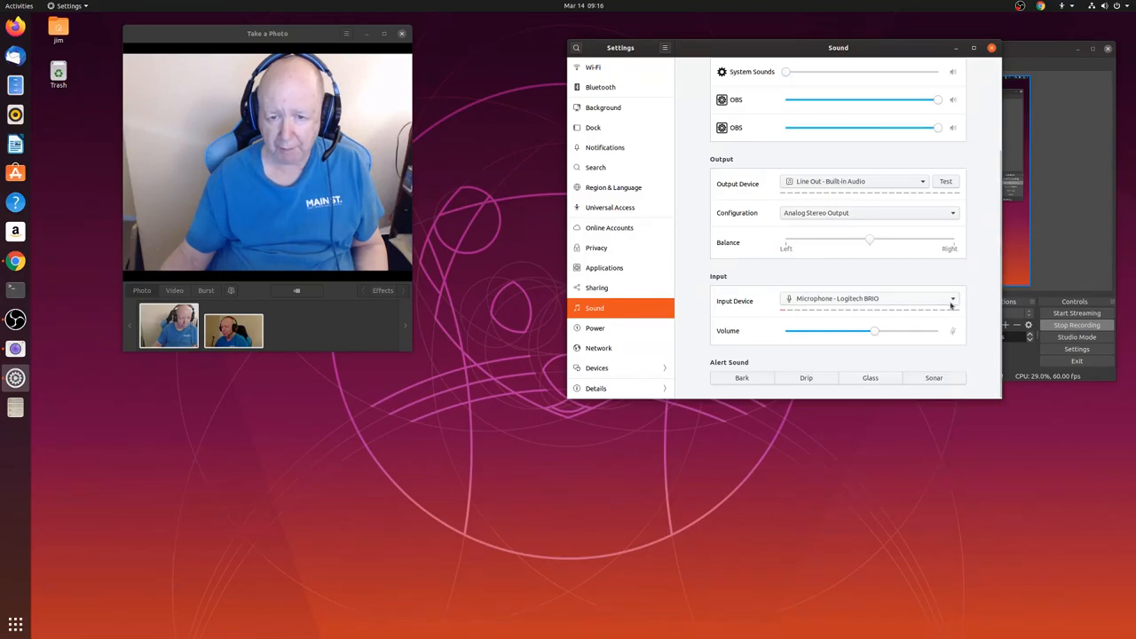
left_click(868, 299)
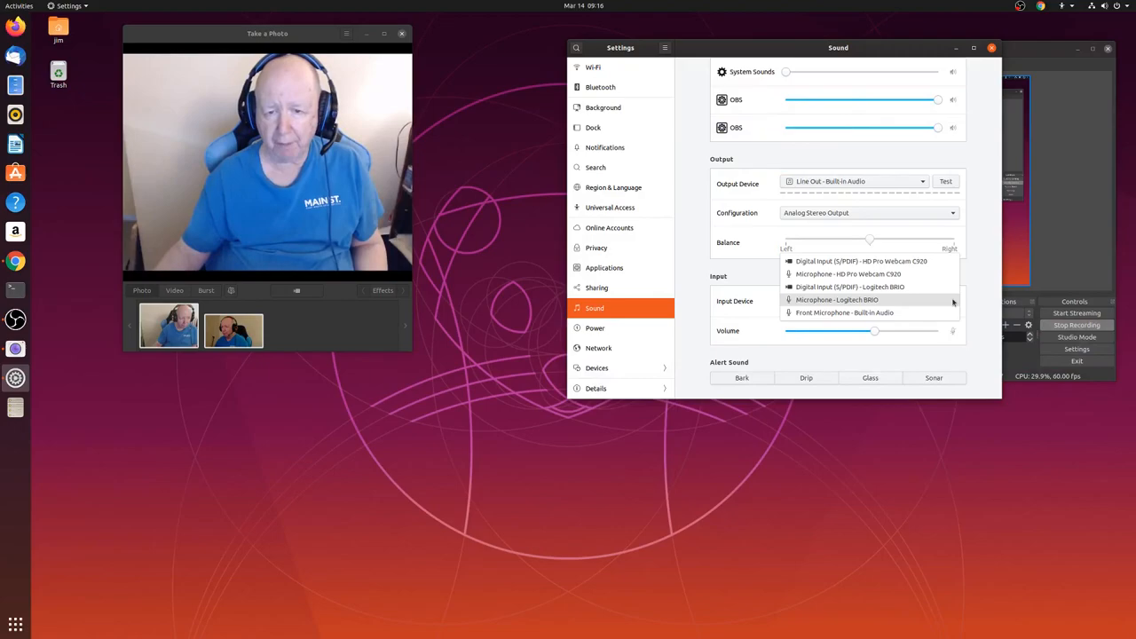
left_click(844, 312)
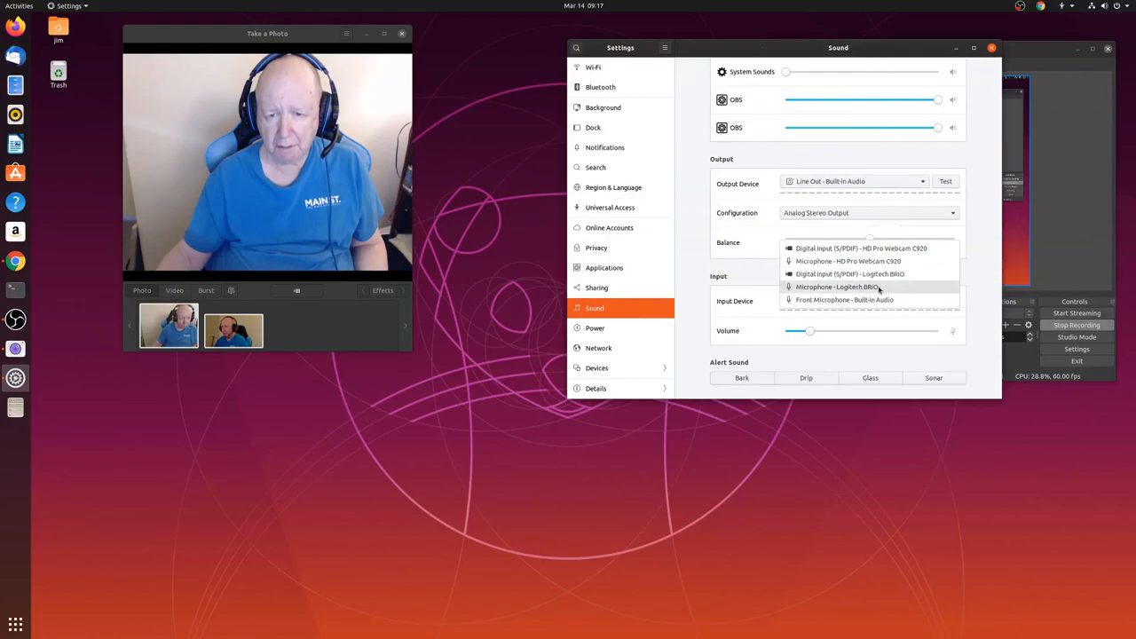
left_click(845, 287)
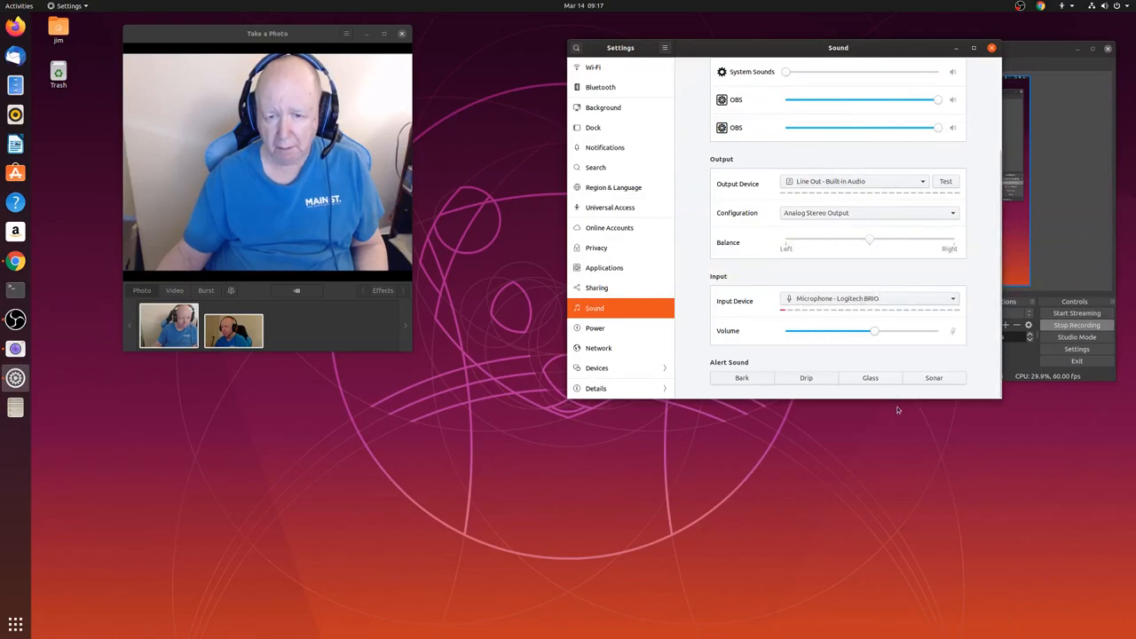
mouse_move(927, 359)
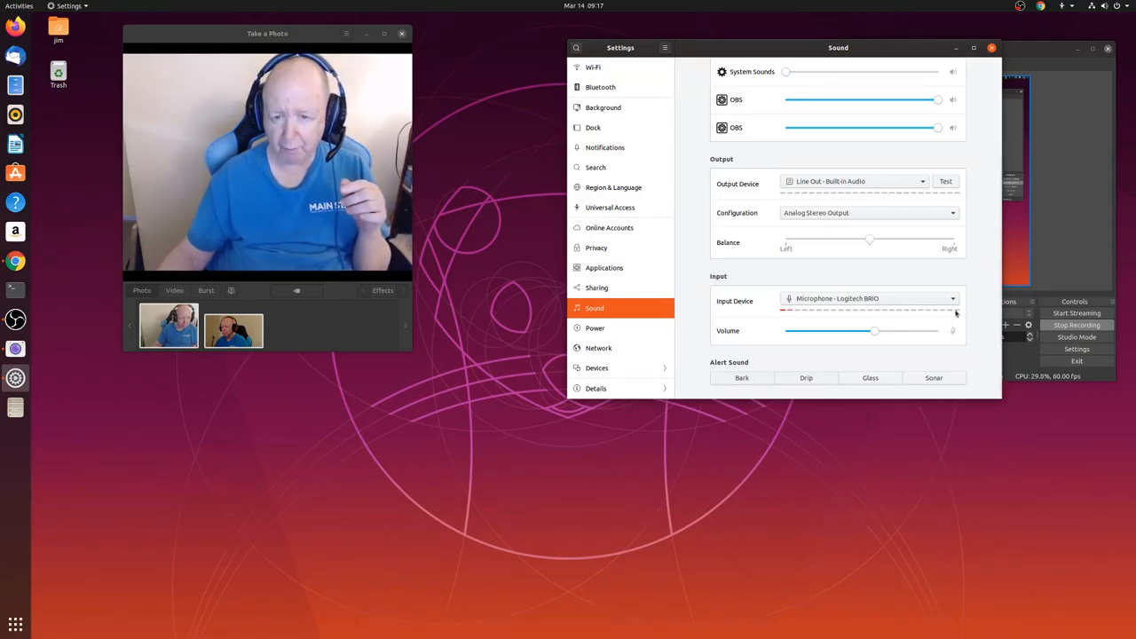
left_click(868, 299)
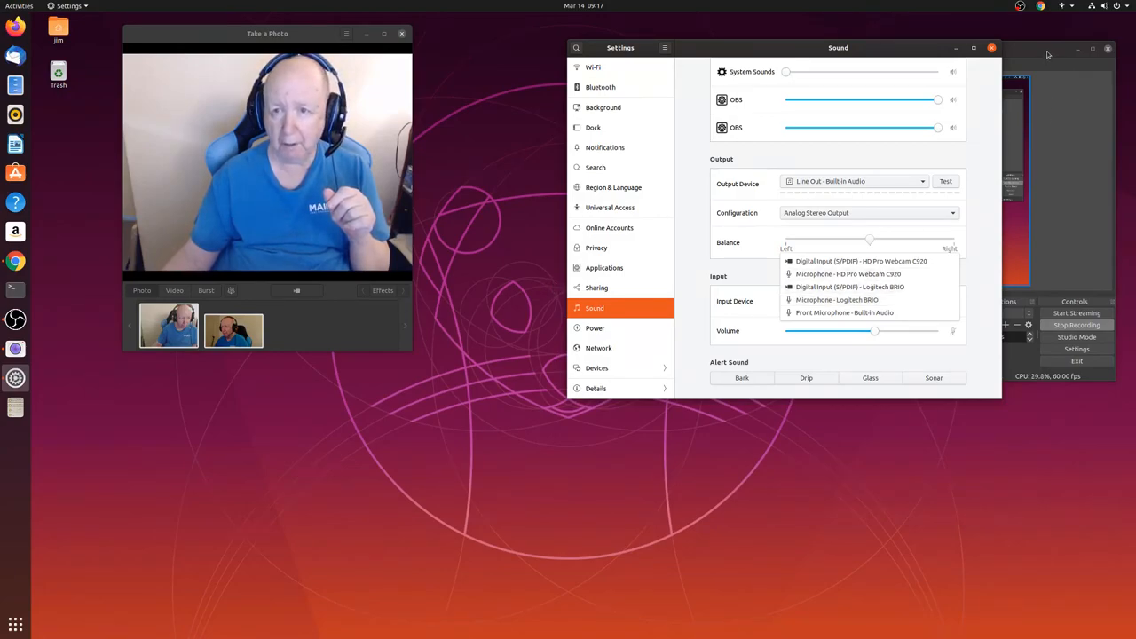
left_click(836, 298)
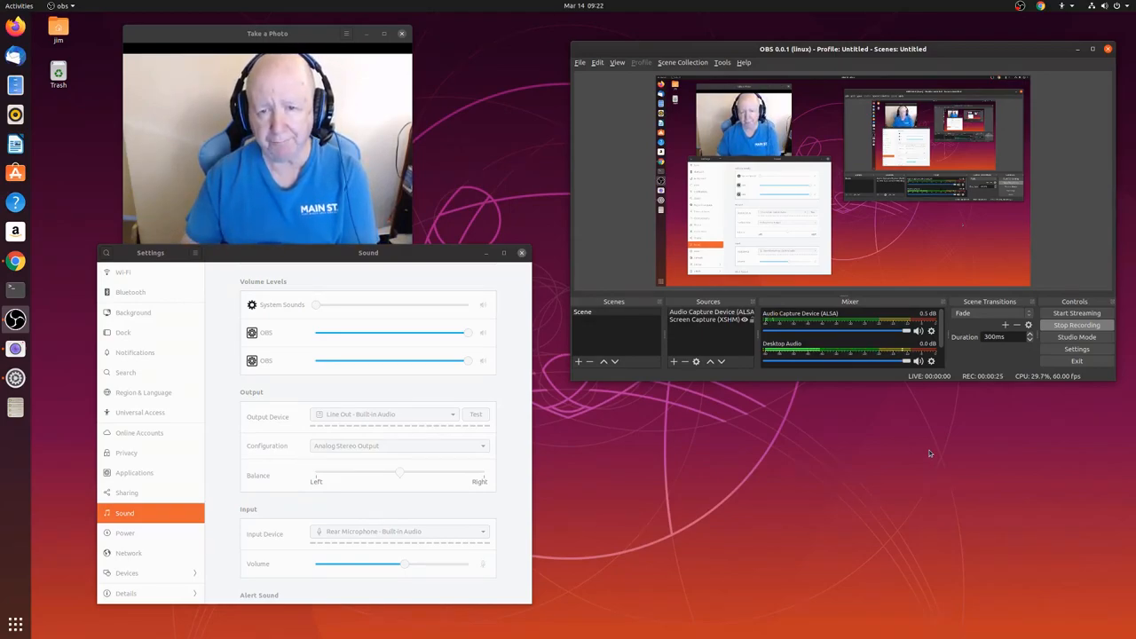
mouse_move(933, 447)
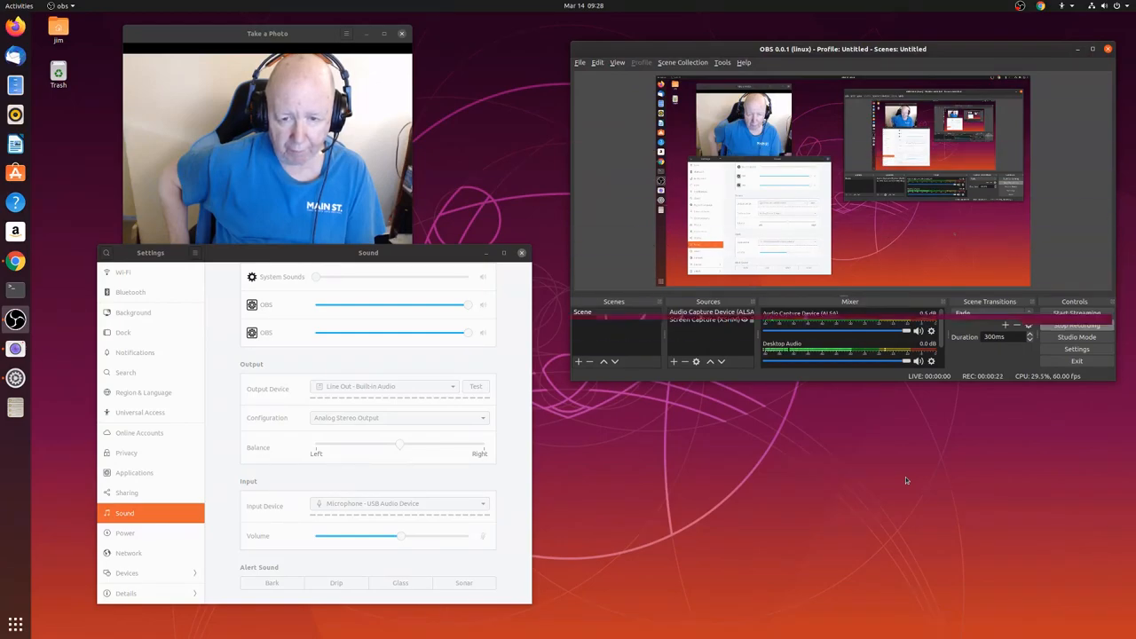
Step: Restart the OBS recording with the new microphone
left_click(1075, 325)
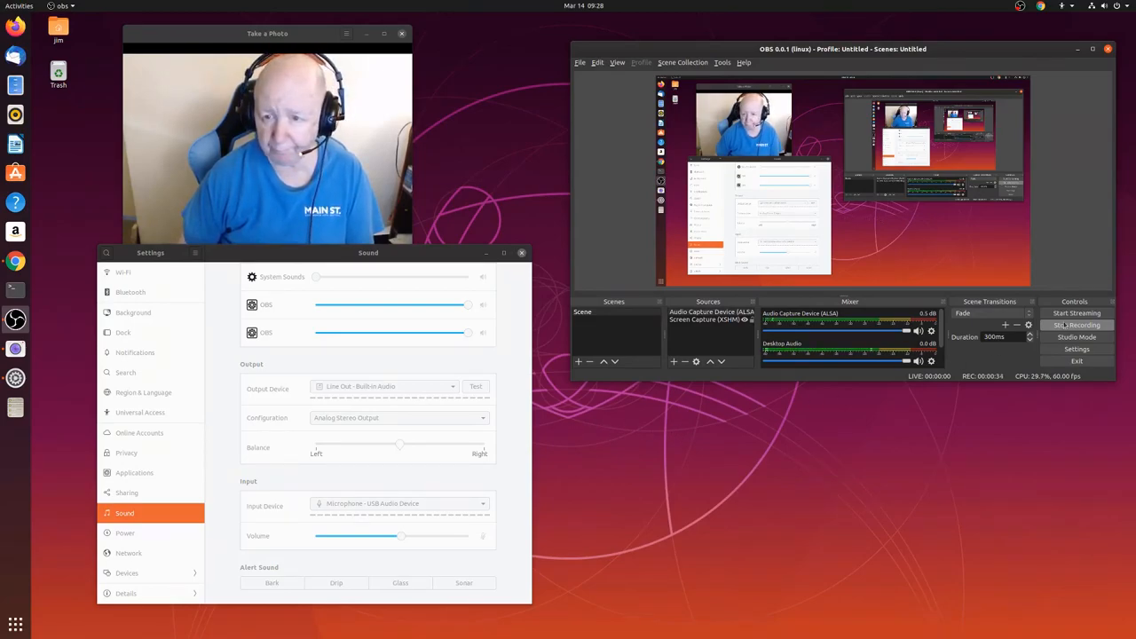
left_click(1076, 323)
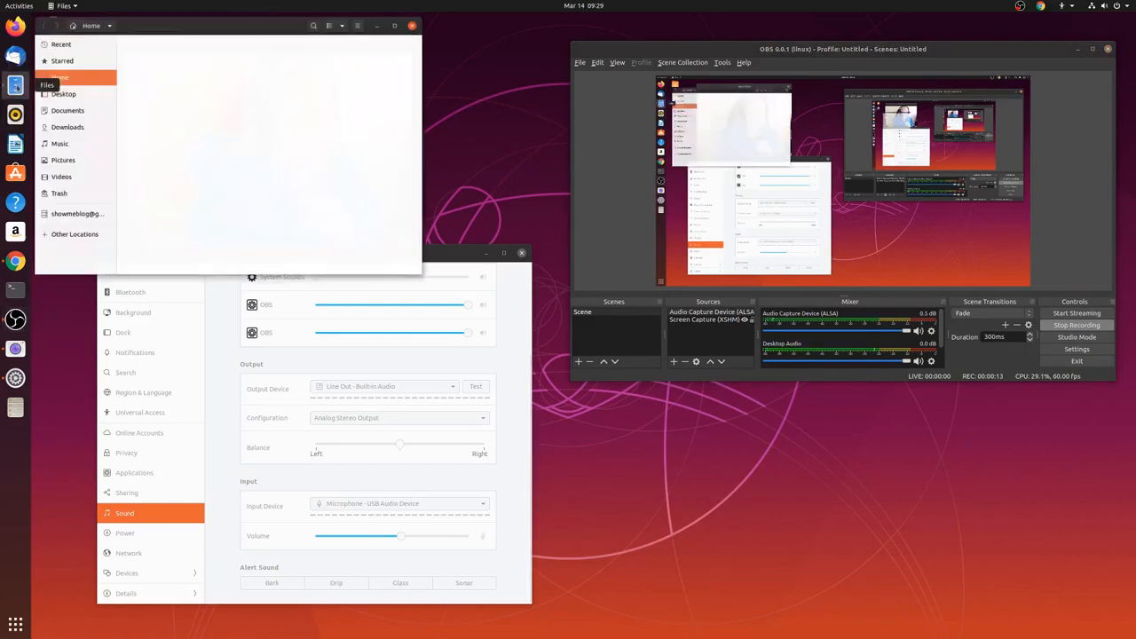
Step: Show the Home folder and bring up actions for the newest .mkv recording
left_click(57, 73)
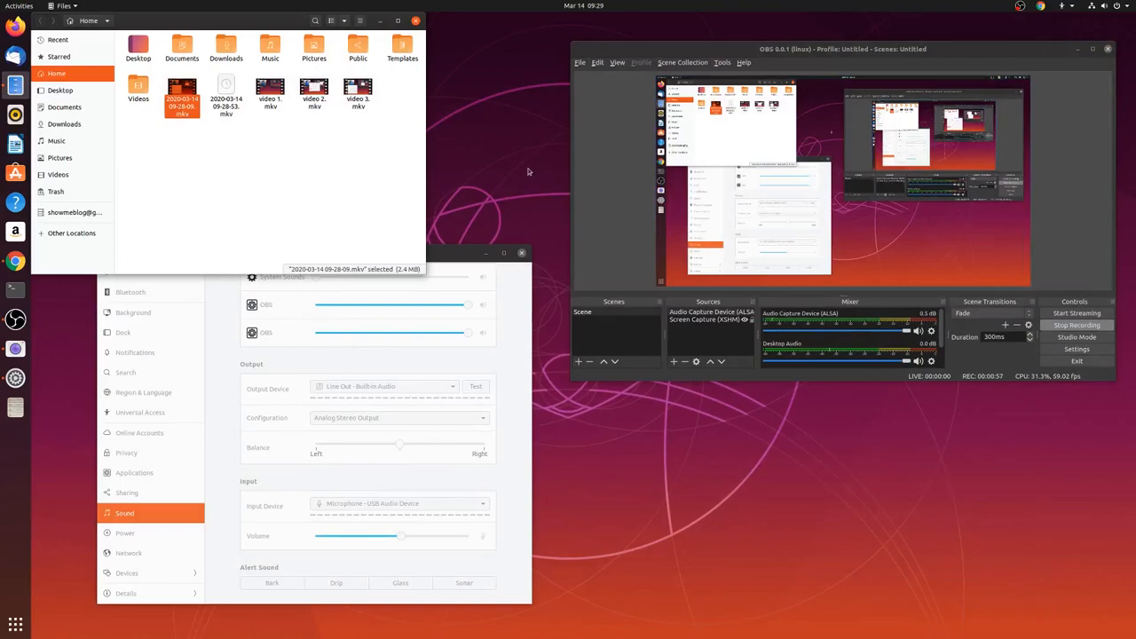
mouse_move(493, 174)
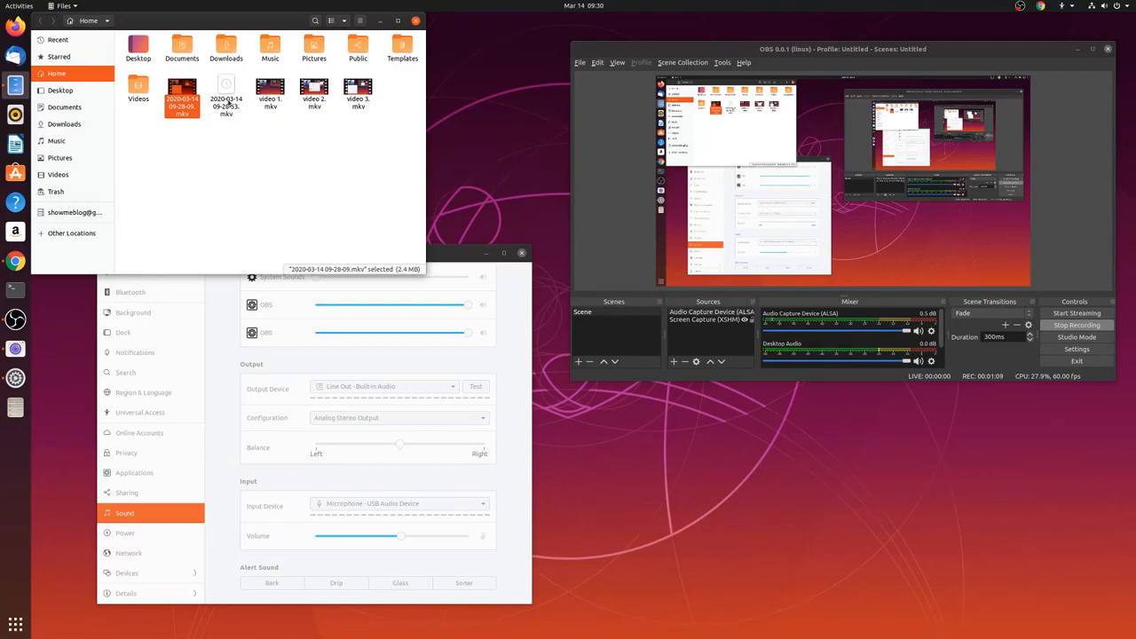
right_click(181, 98)
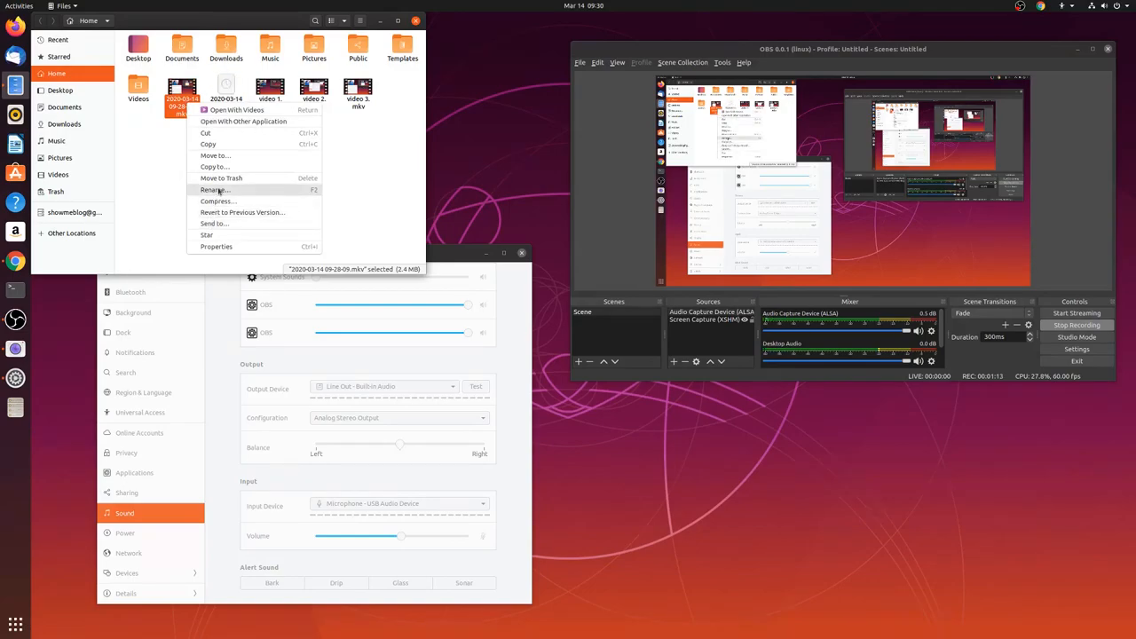
Step: Rename the 2020-03-14 recording to a numbered video name and confirm
left_click(213, 189)
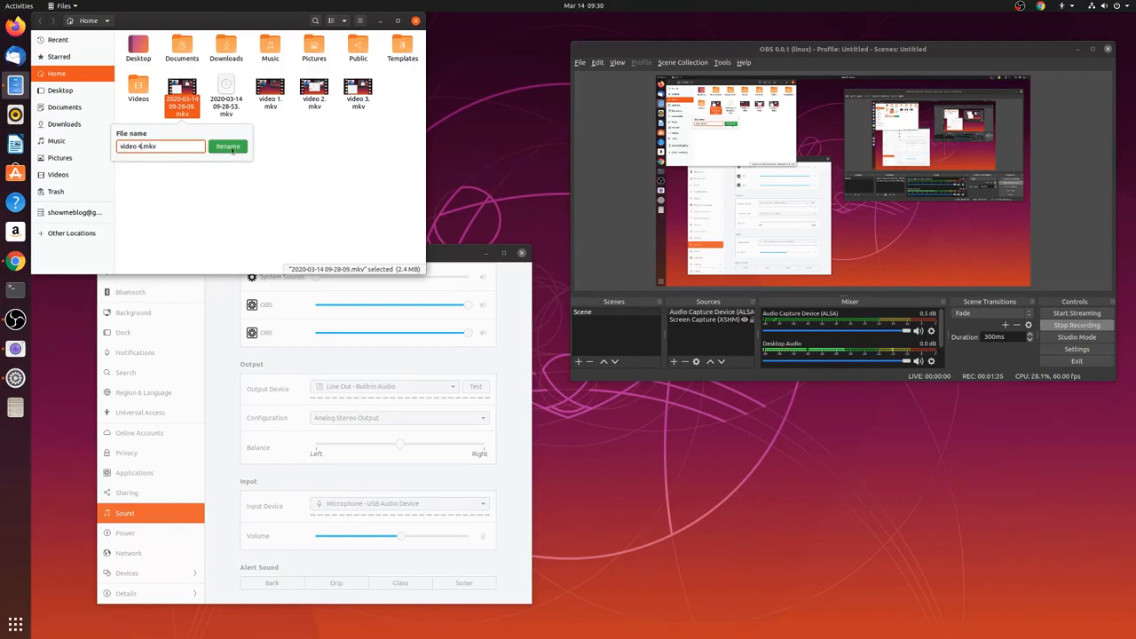
left_click(227, 145)
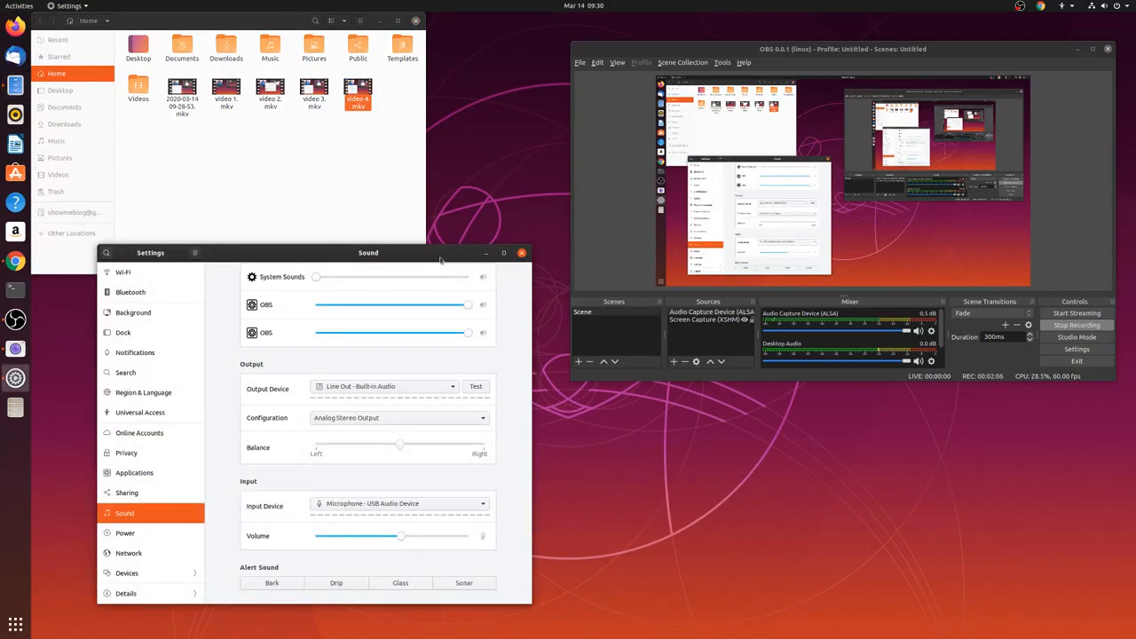
Step: Preview Bark and Glass, choose Sonar as the alert sound, then bring Chrome forward
left_click(271, 582)
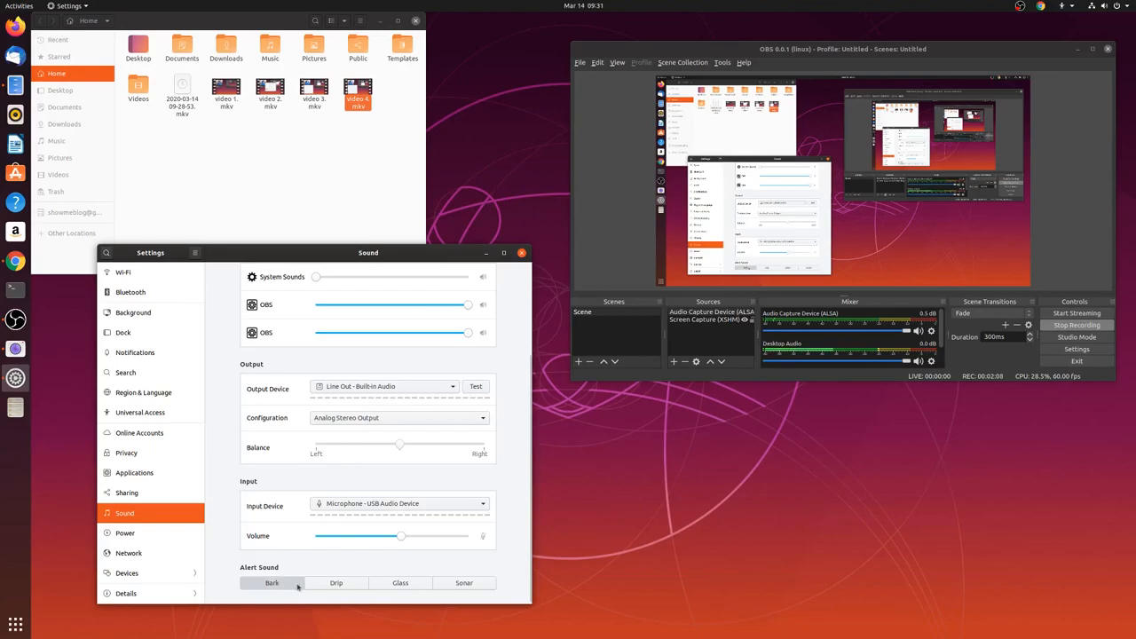
left_click(401, 582)
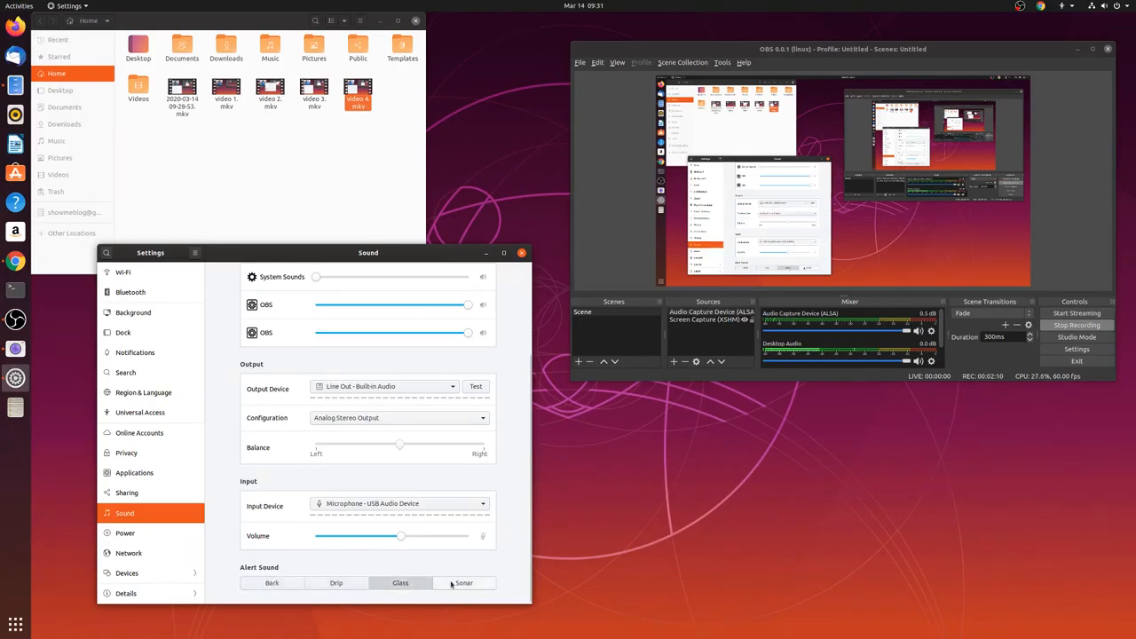
left_click(465, 582)
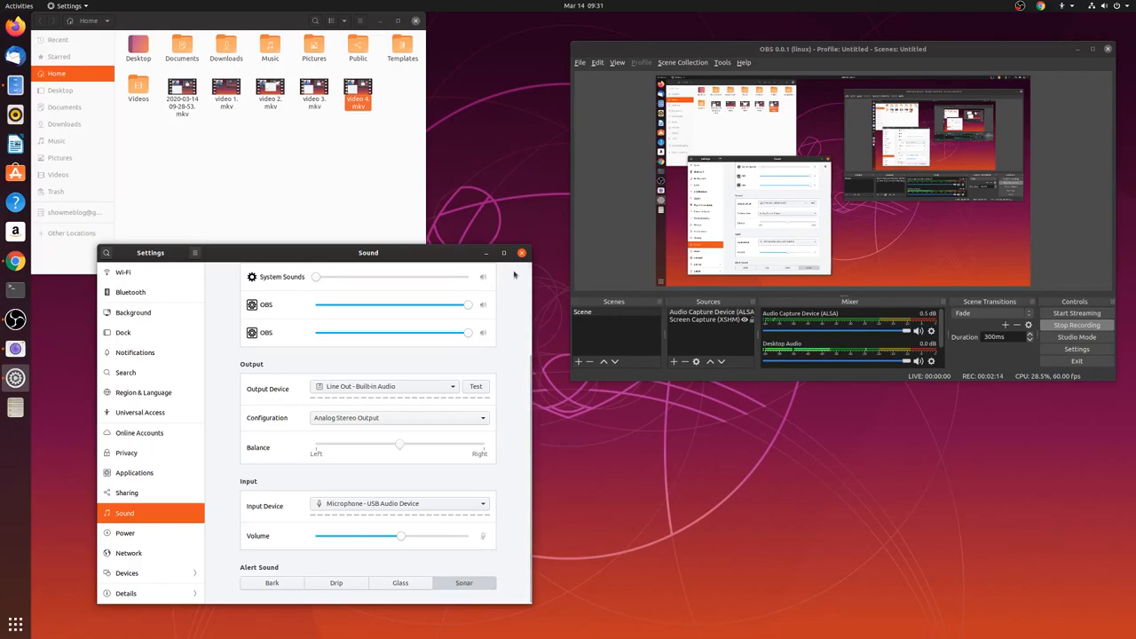
left_click(522, 252)
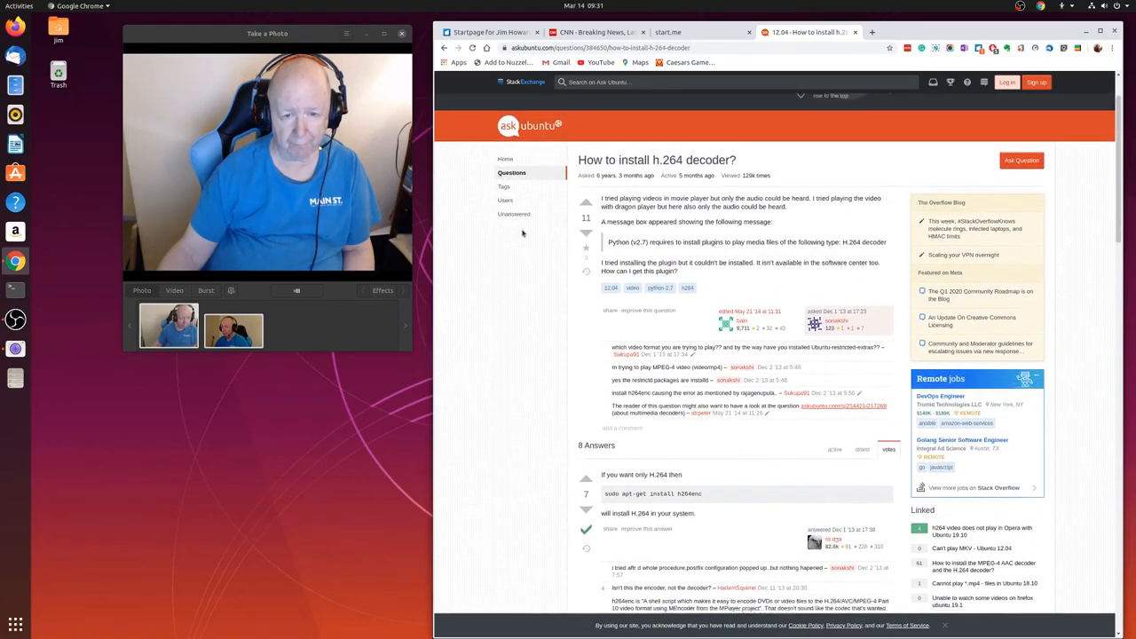
Step: Scroll the h.264 question, then switch to the CNN - Breaking News tab
scroll("down", 3)
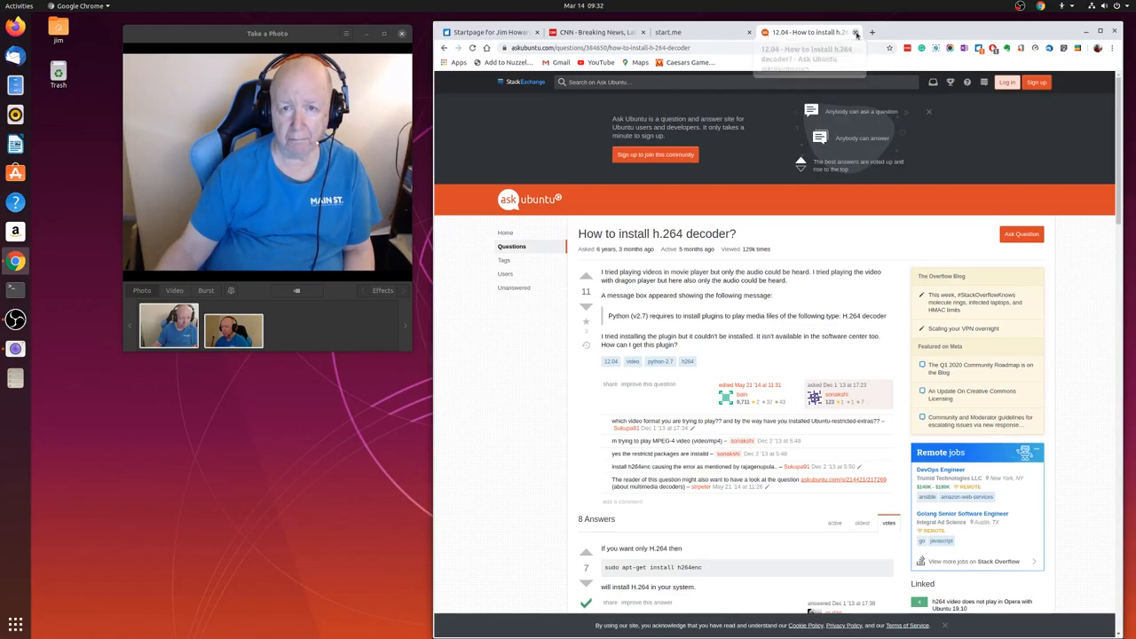
left_click(595, 32)
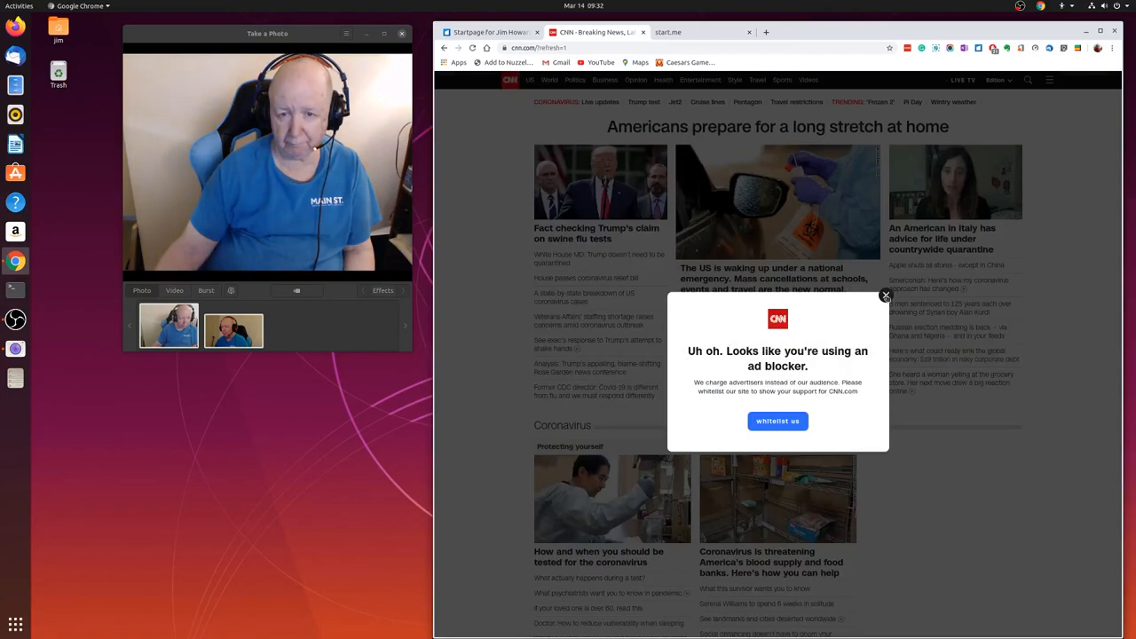
Step: Dismiss the ad blocker notice and scroll down to the Coronavirus section
left_click(886, 294)
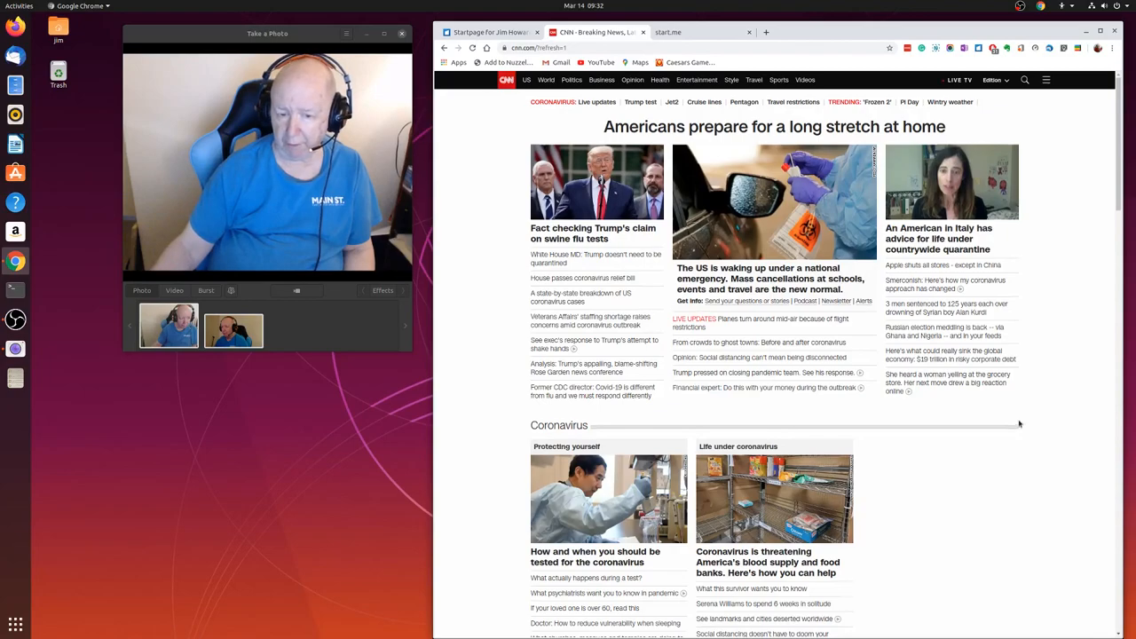
scroll("down", 3)
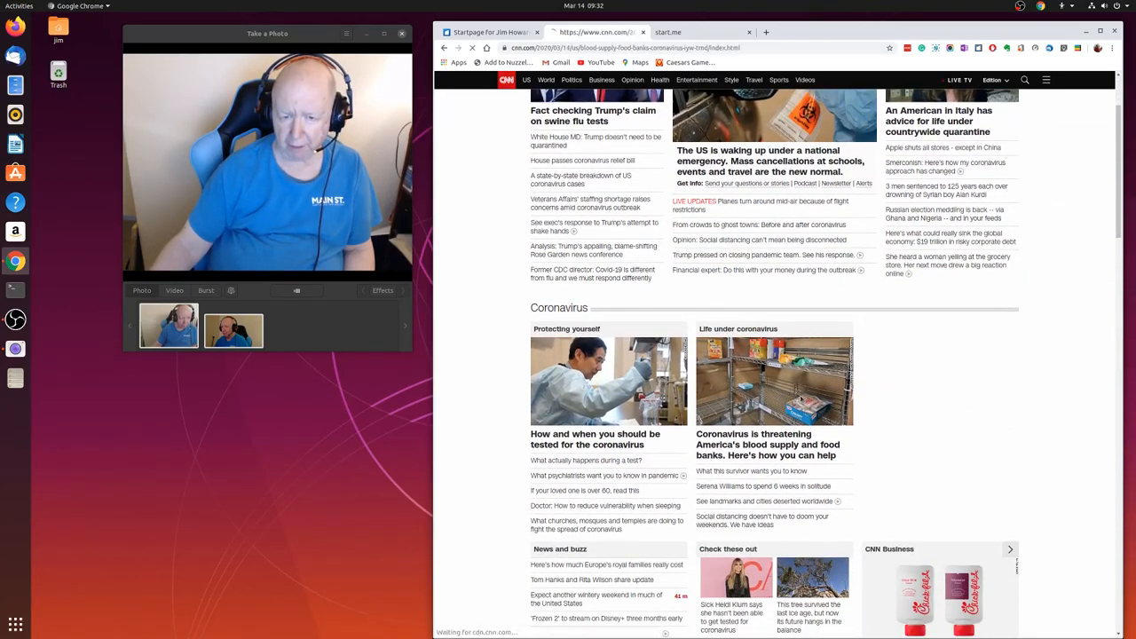
Step: Read the 'Coronavirus is threatening America's blood supply' article down to the blood-drive cancellations
left_click(767, 443)
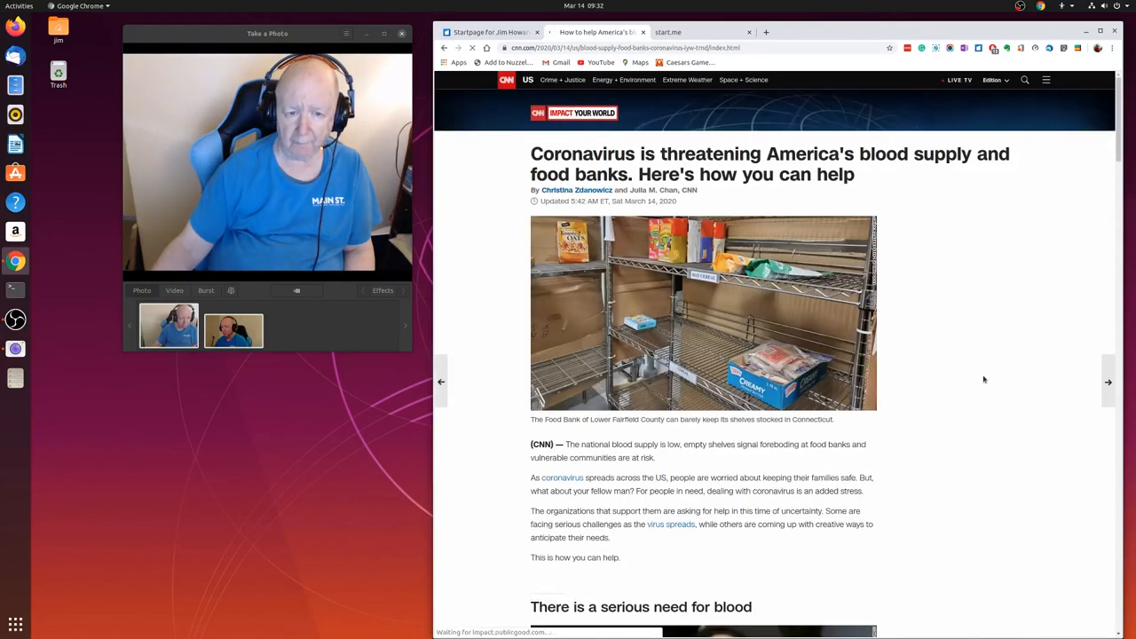
scroll("down", 3)
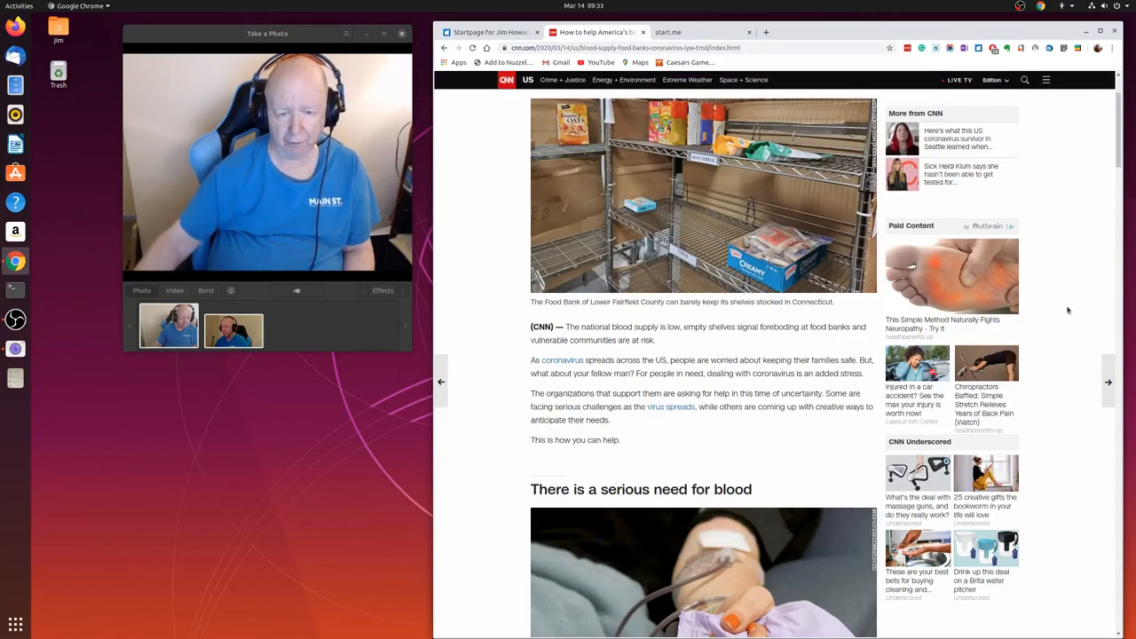
scroll("down", 3)
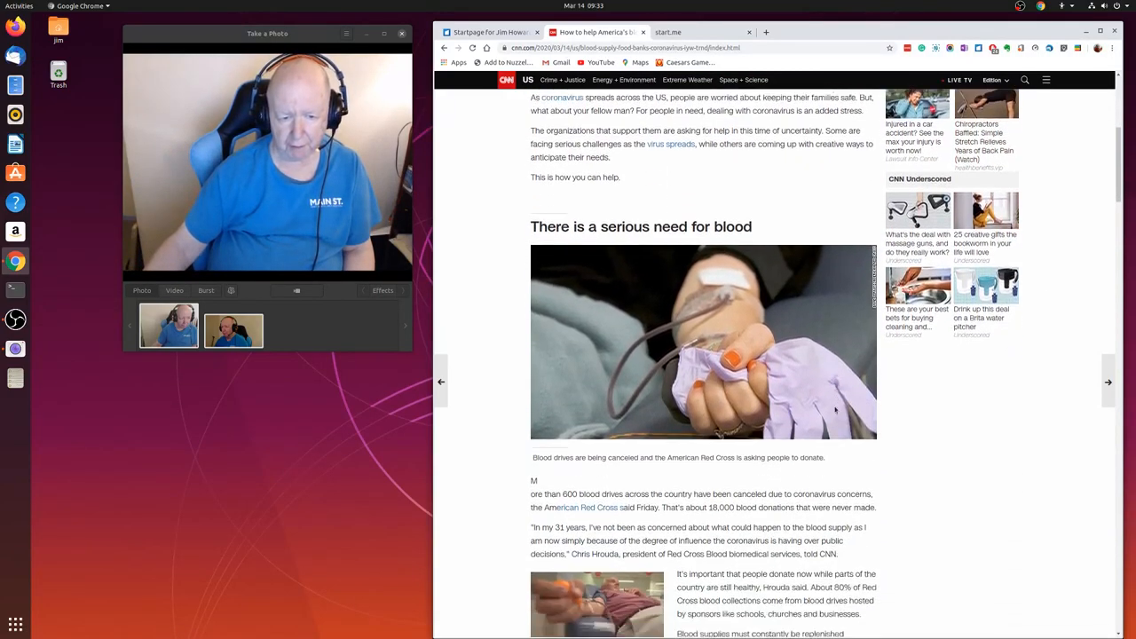
scroll("down", 3)
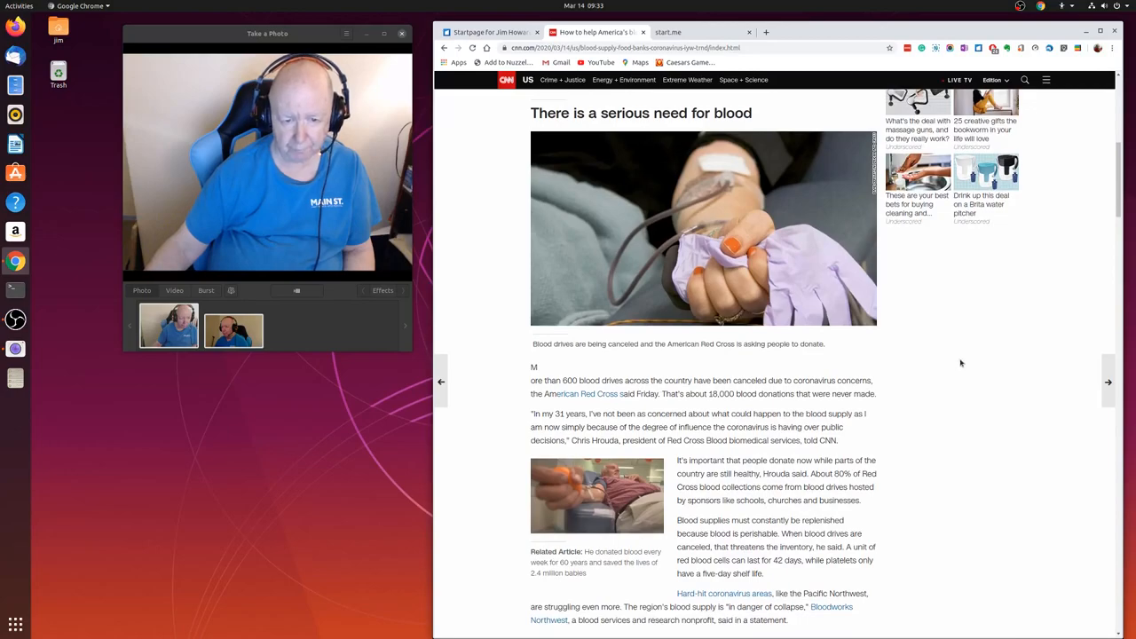
scroll("down", 3)
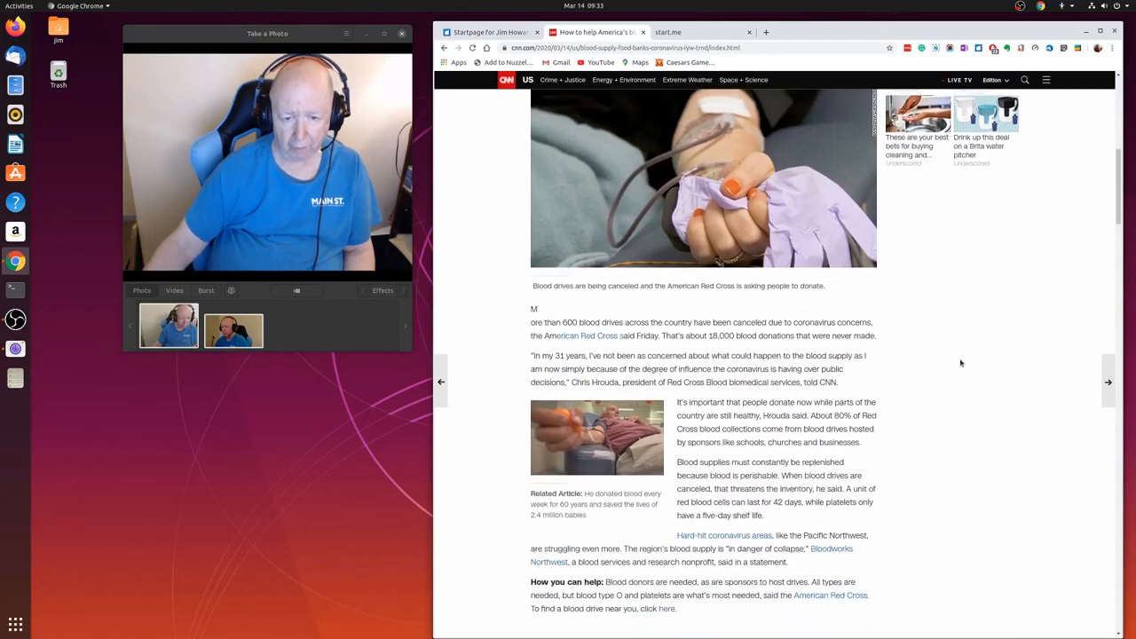